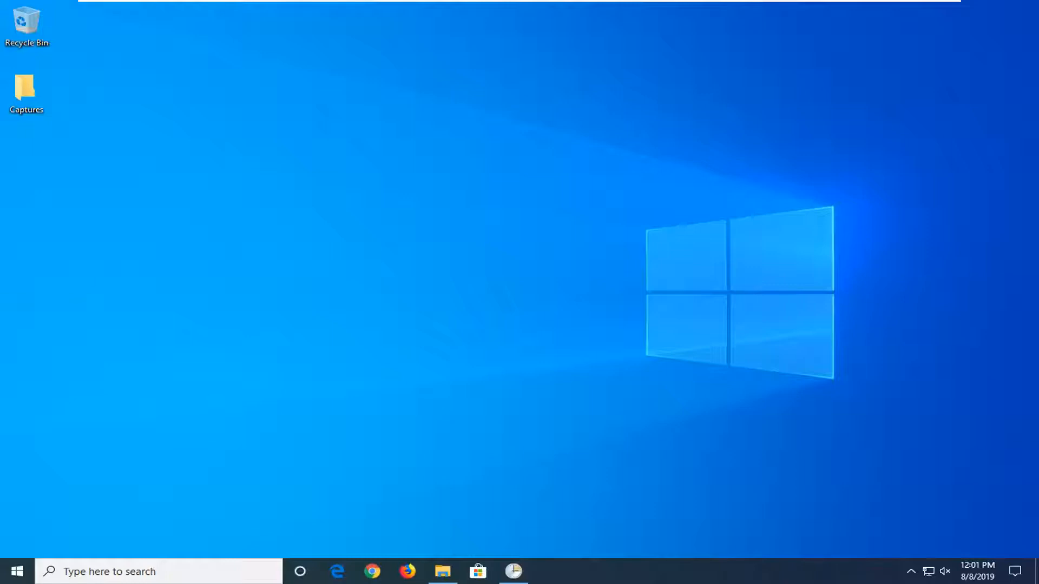
Launch Control Panel from a Start menu search for 'cont'
left_click(13, 572)
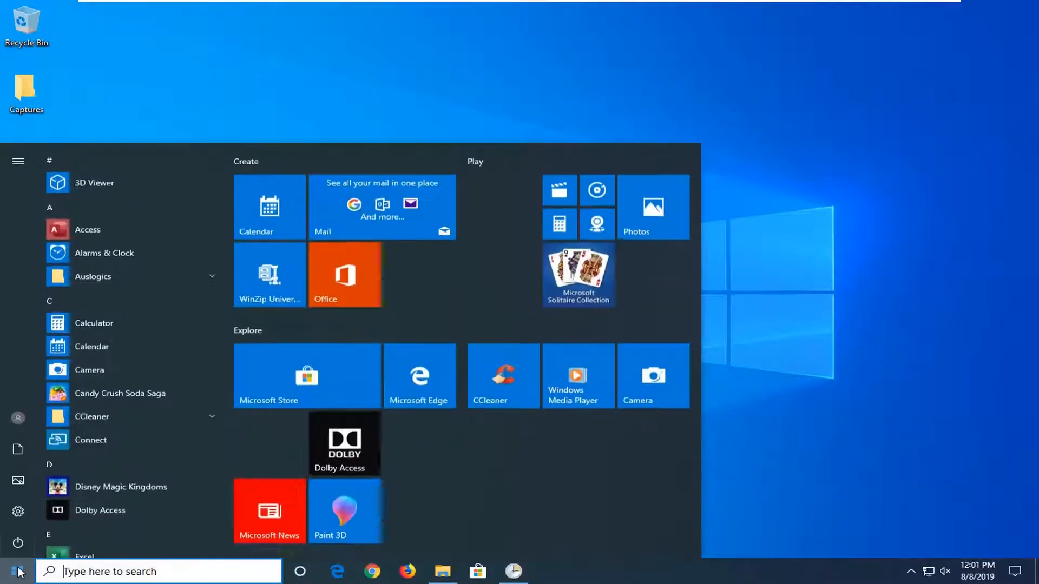
type("control panel")
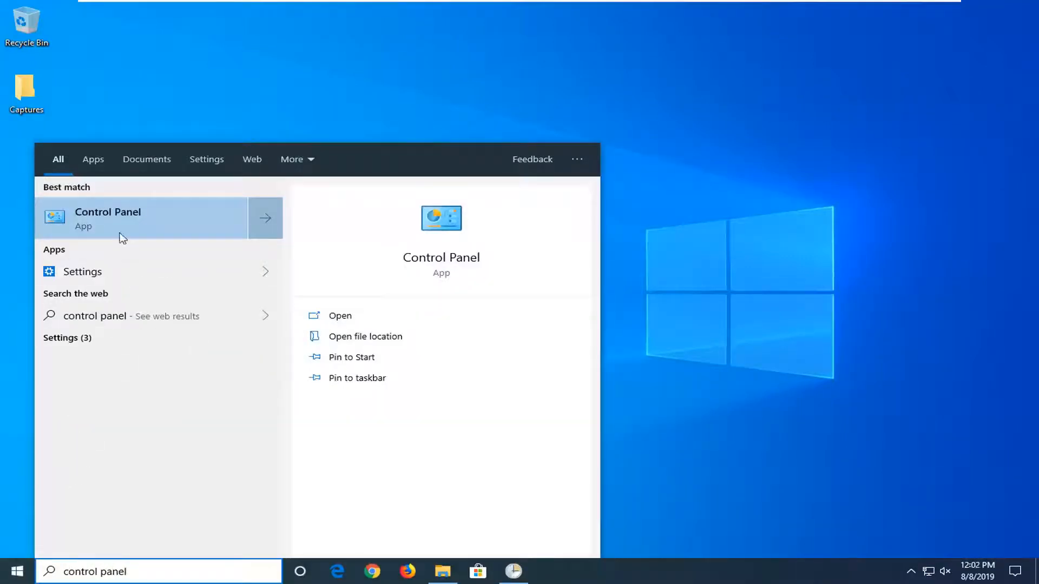
left_click(108, 218)
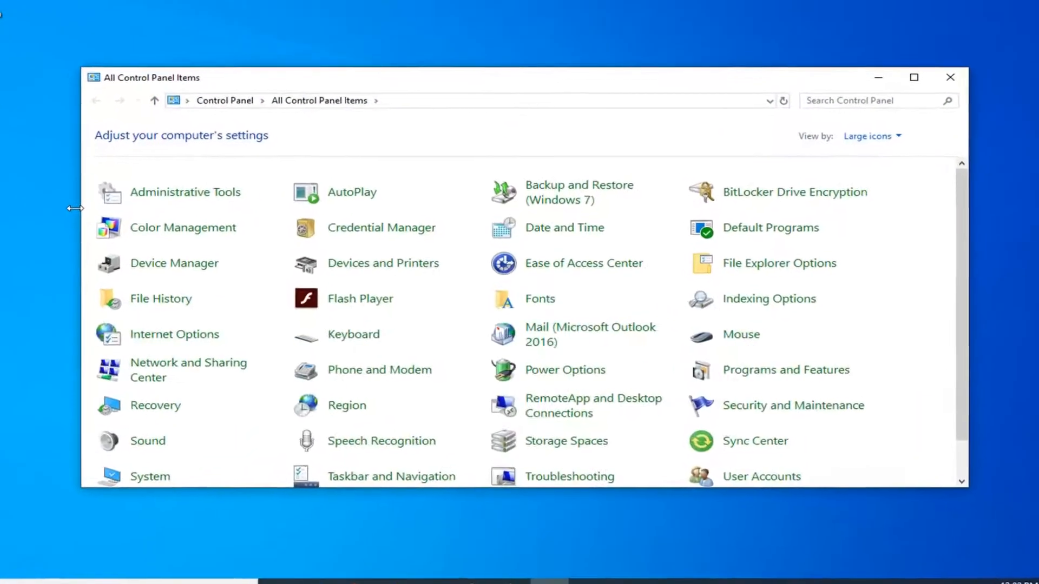
Go to Network and Sharing Center and select the Ethernet0 connection's status
left_click(873, 137)
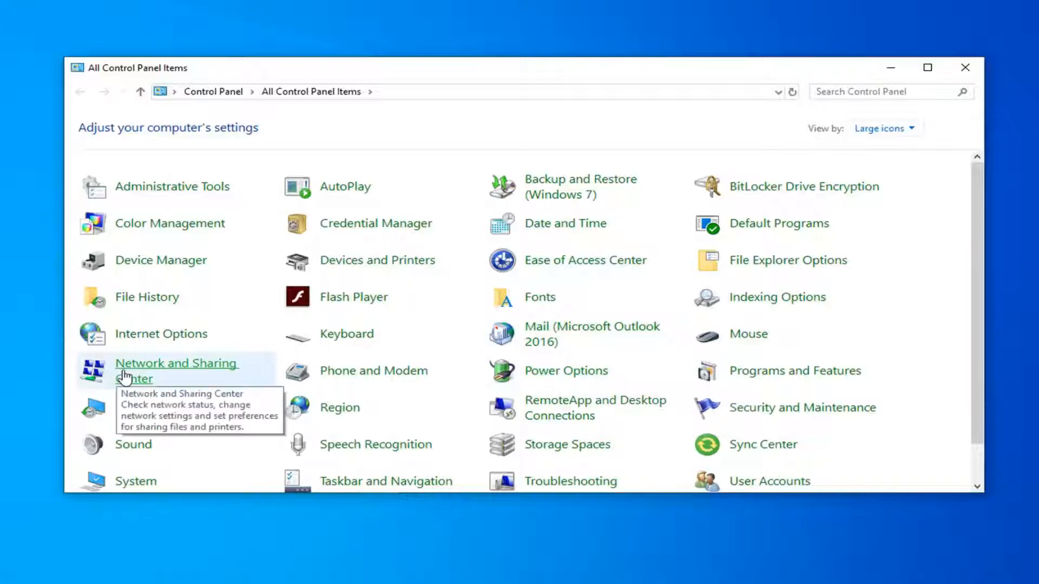
left_click(175, 370)
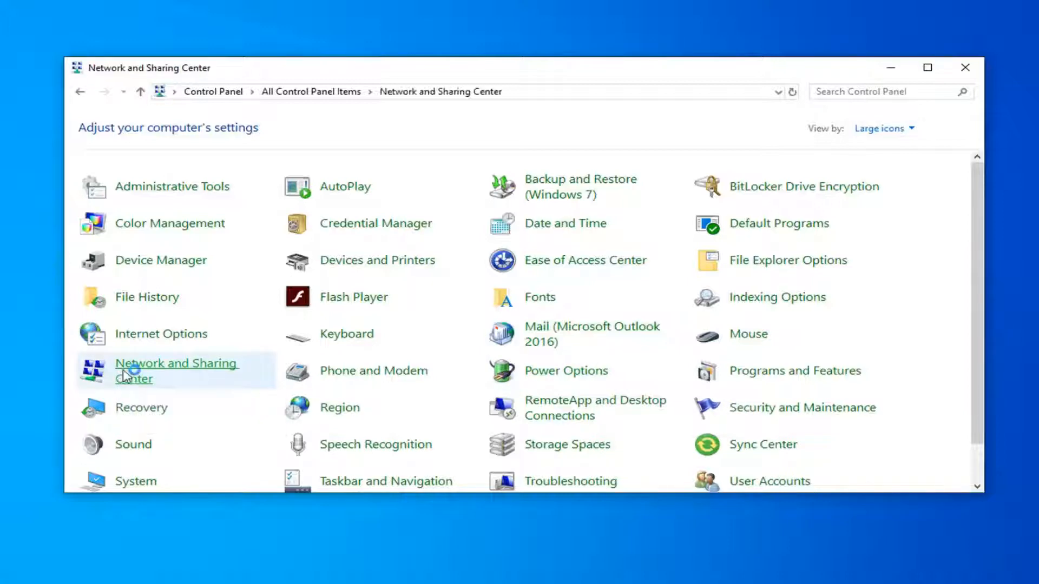
left_click(175, 370)
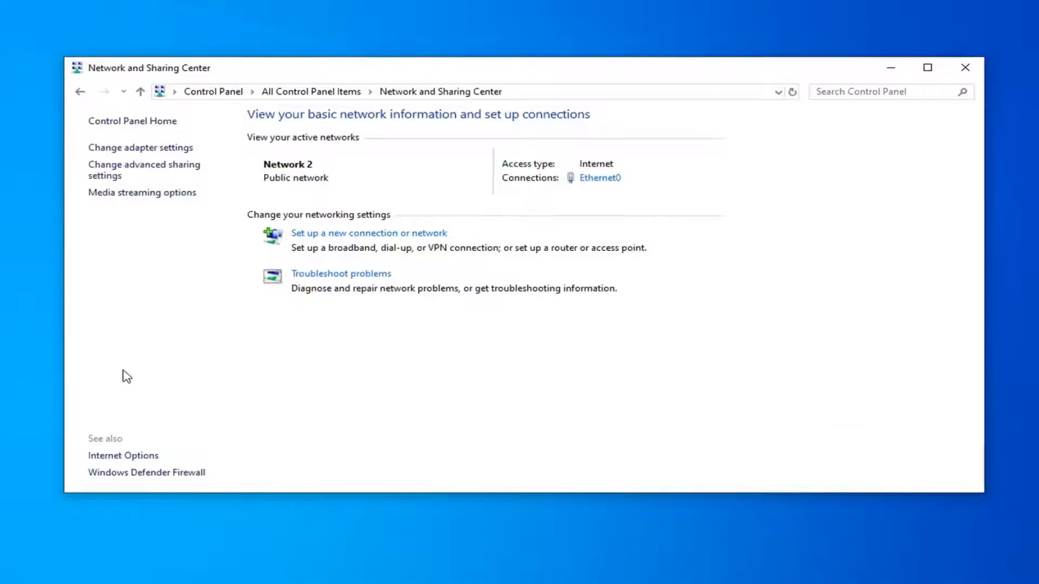
mouse_move(276, 185)
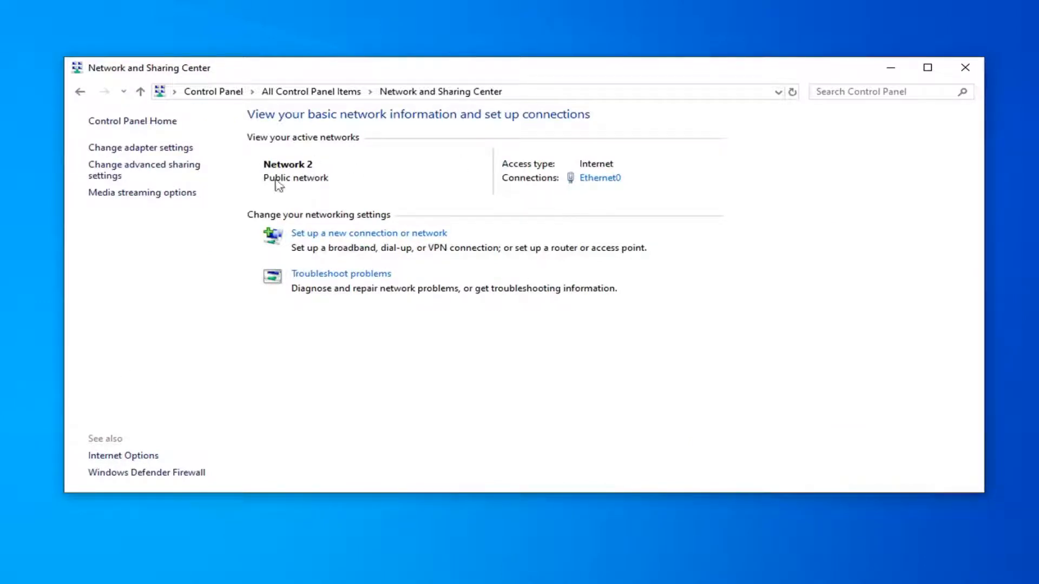
mouse_move(229, 192)
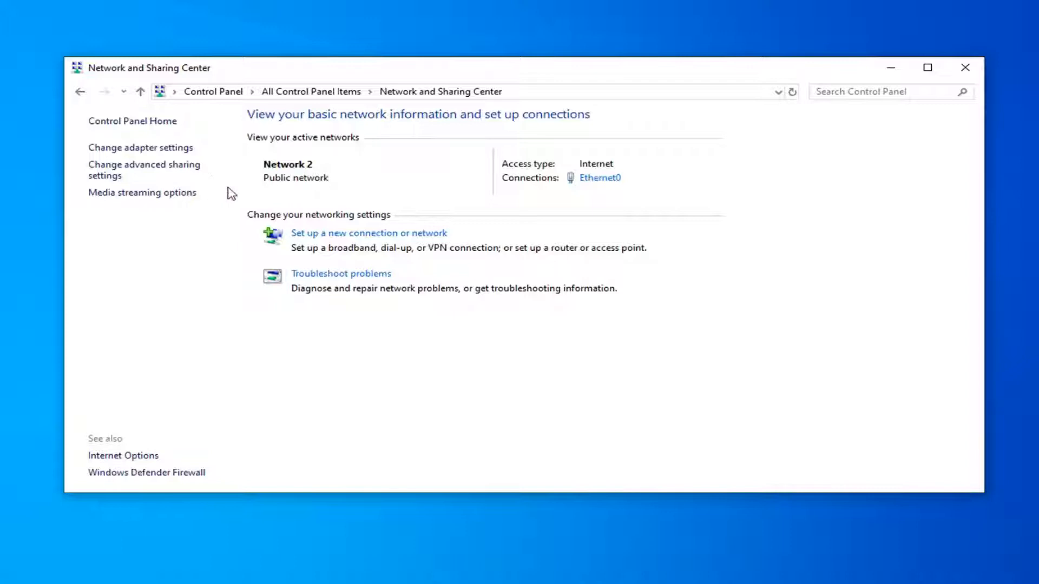
left_click(598, 178)
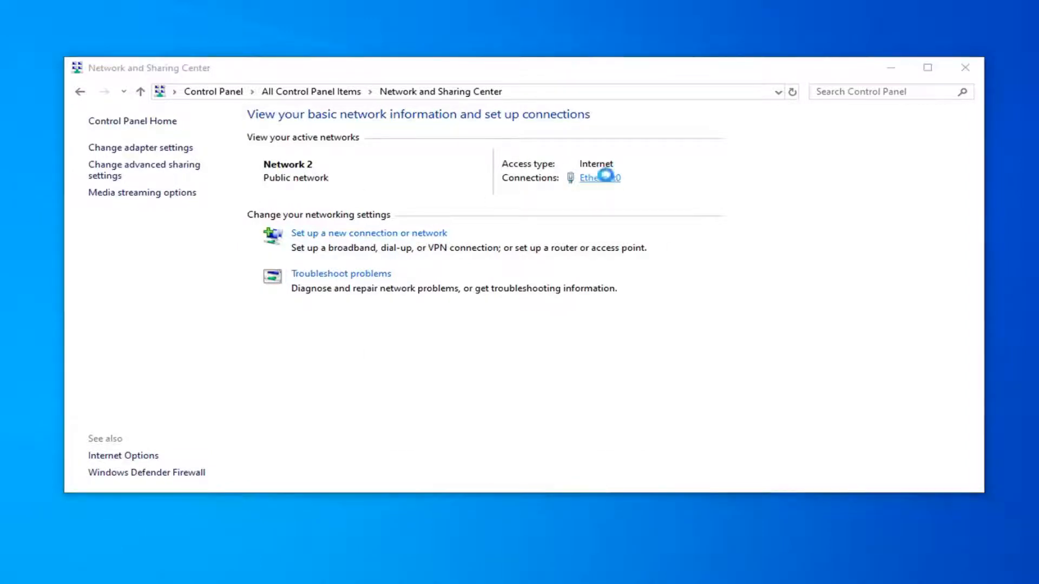
Reach the Intel Gigabit adapter's hardware configuration through the Ethernet0 properties
left_click(599, 178)
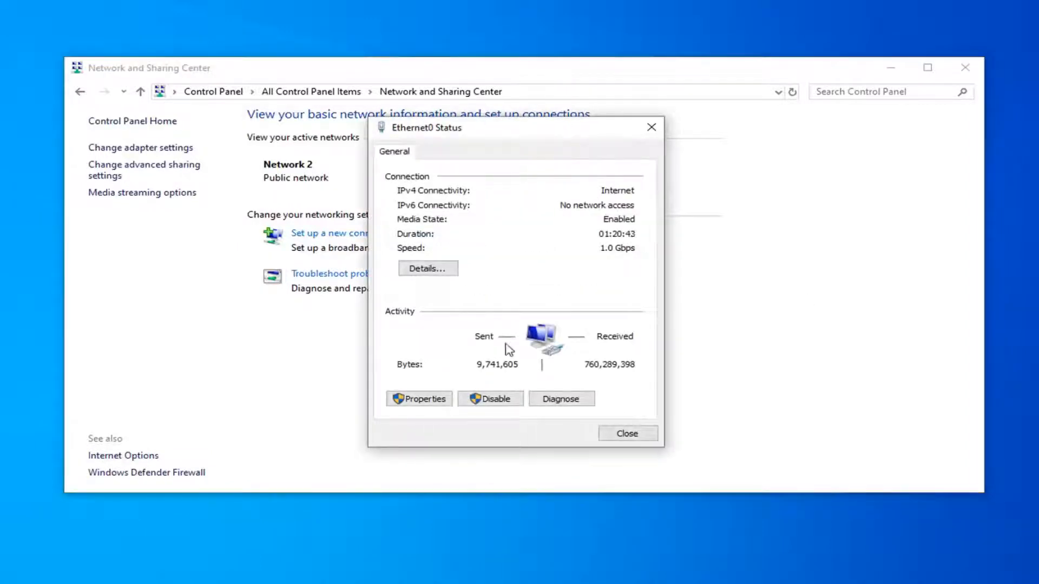
left_click(418, 399)
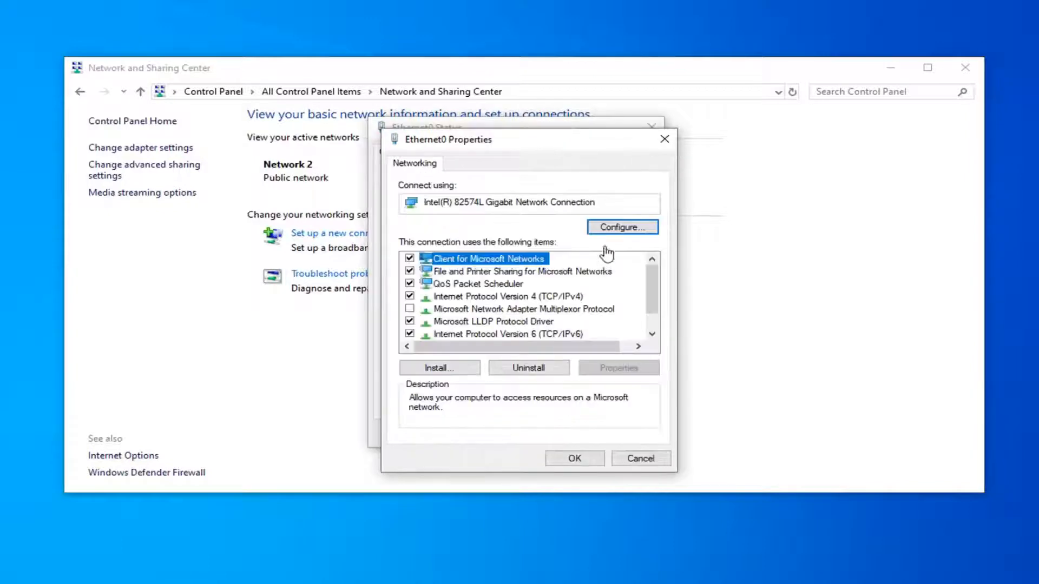
left_click(621, 227)
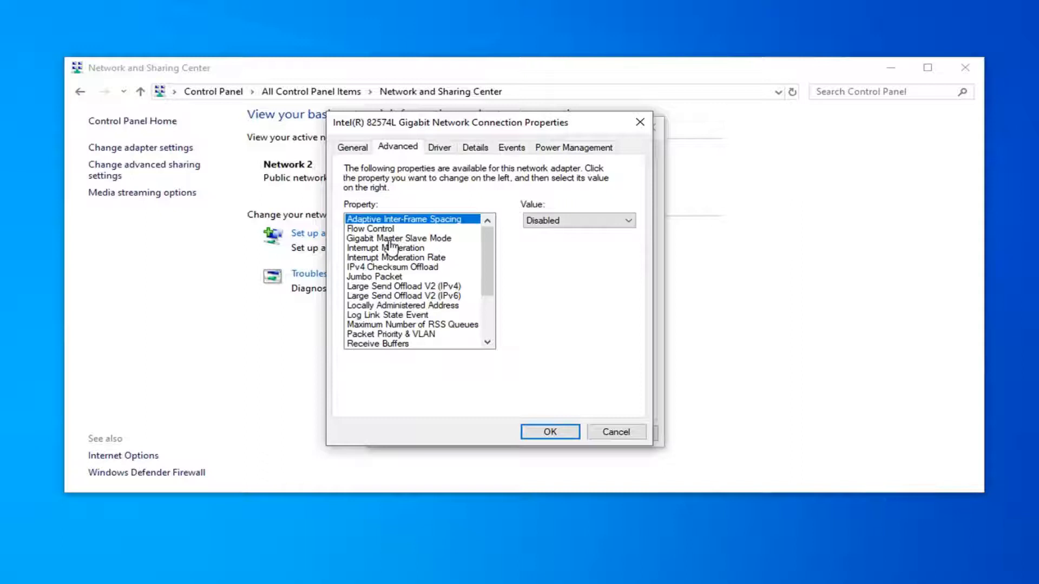
Set Flow Control to Rx & Tx Enabled and apply the adapter settings
left_click(371, 217)
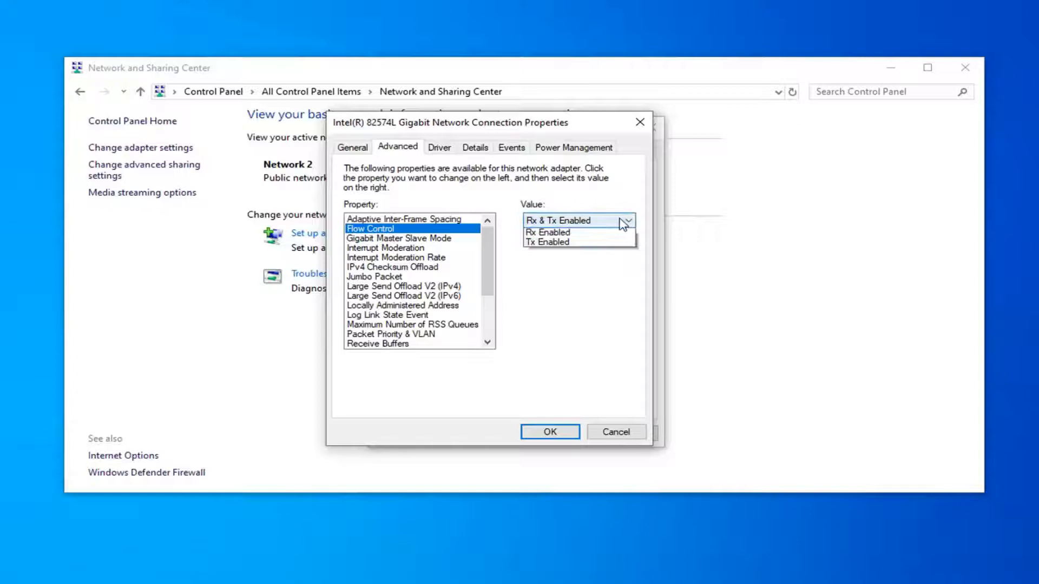
left_click(560, 220)
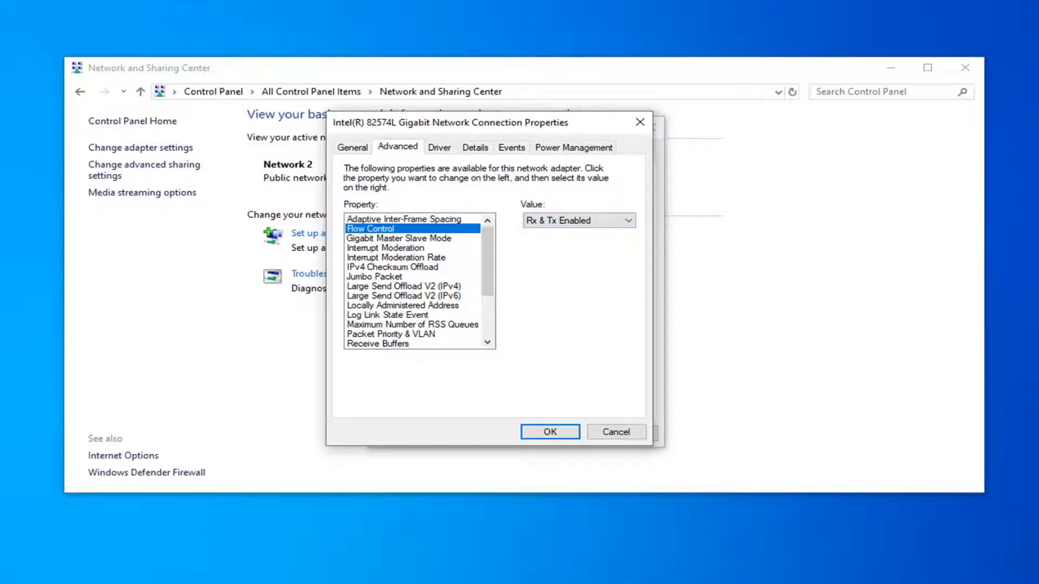
left_click(550, 432)
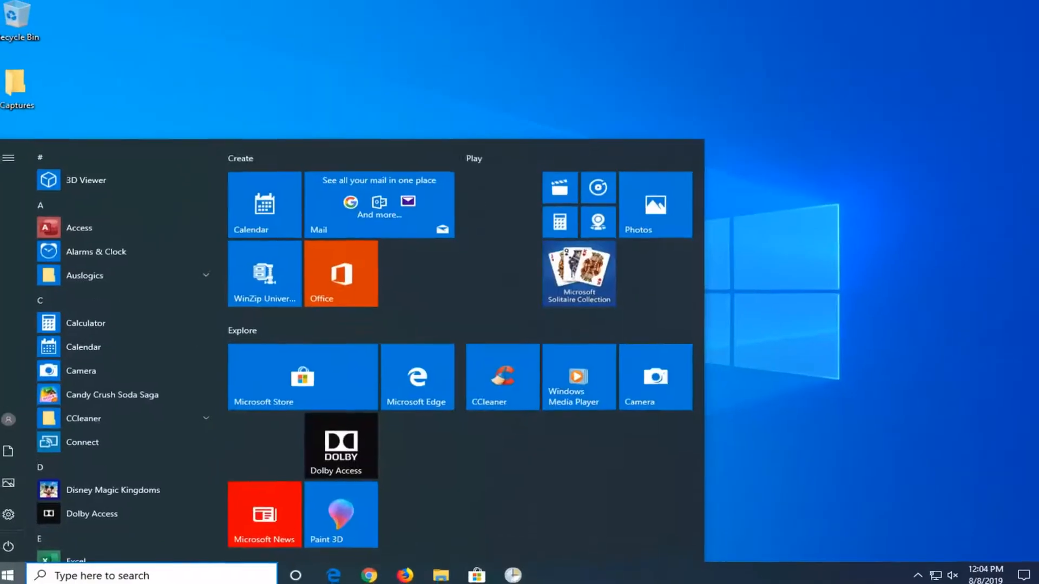
Search the Start menu for 'device manager' to launch Device Manager
type("d")
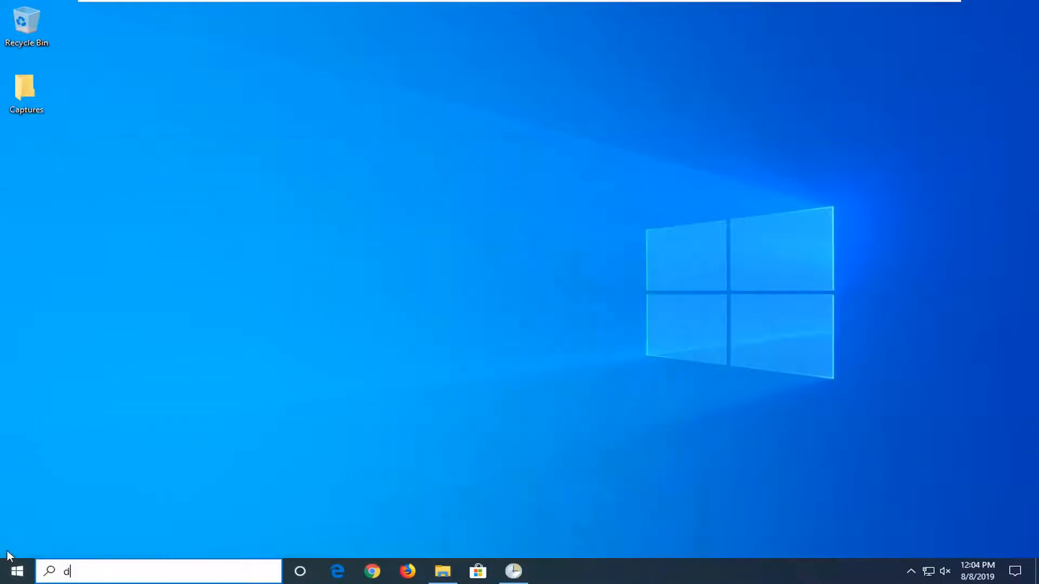
type("evice manager")
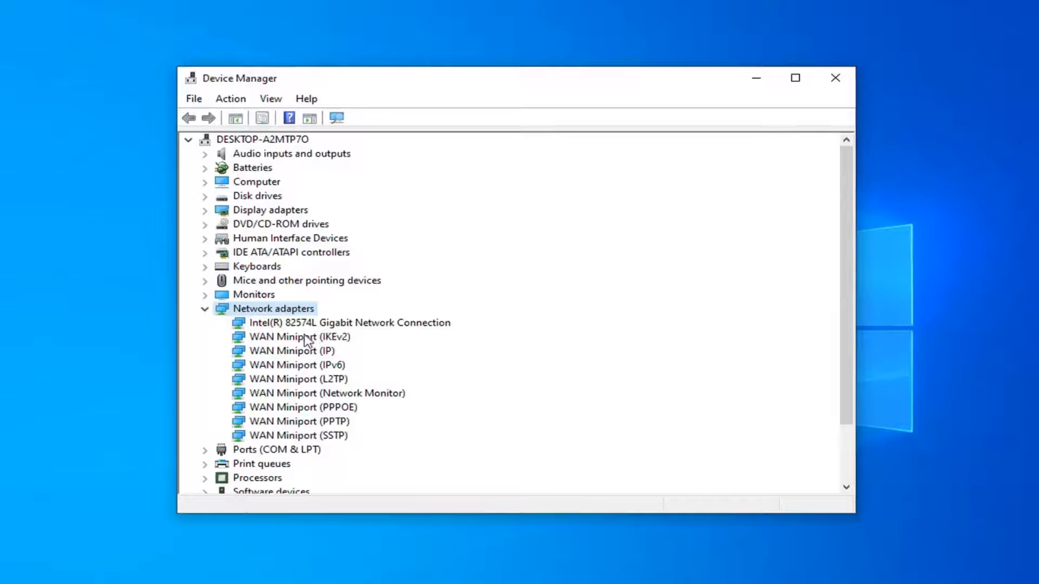
Bring up the Intel Gigabit adapter's Advanced properties from Device Manager
right_click(350, 322)
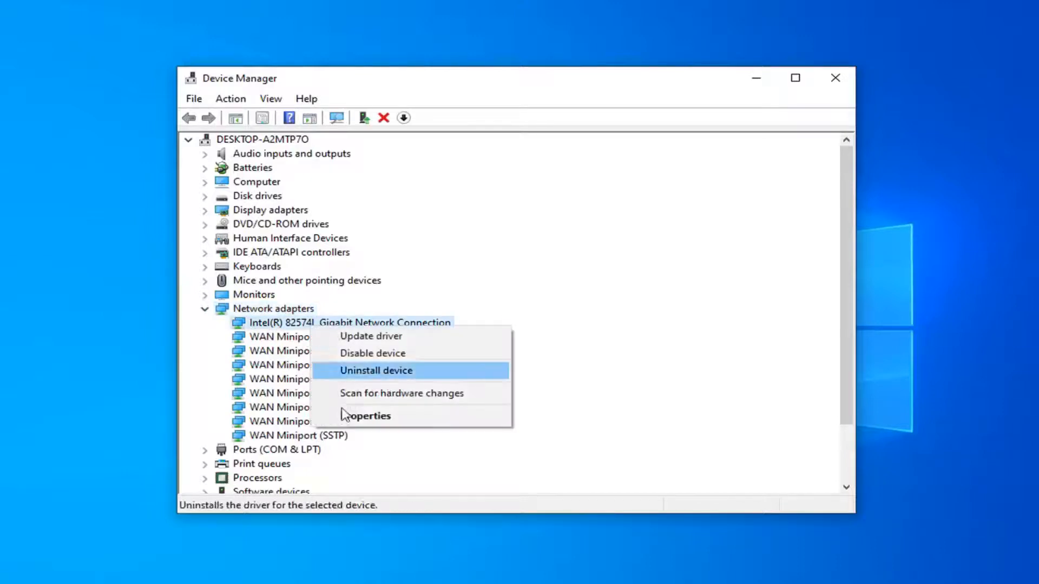
left_click(370, 415)
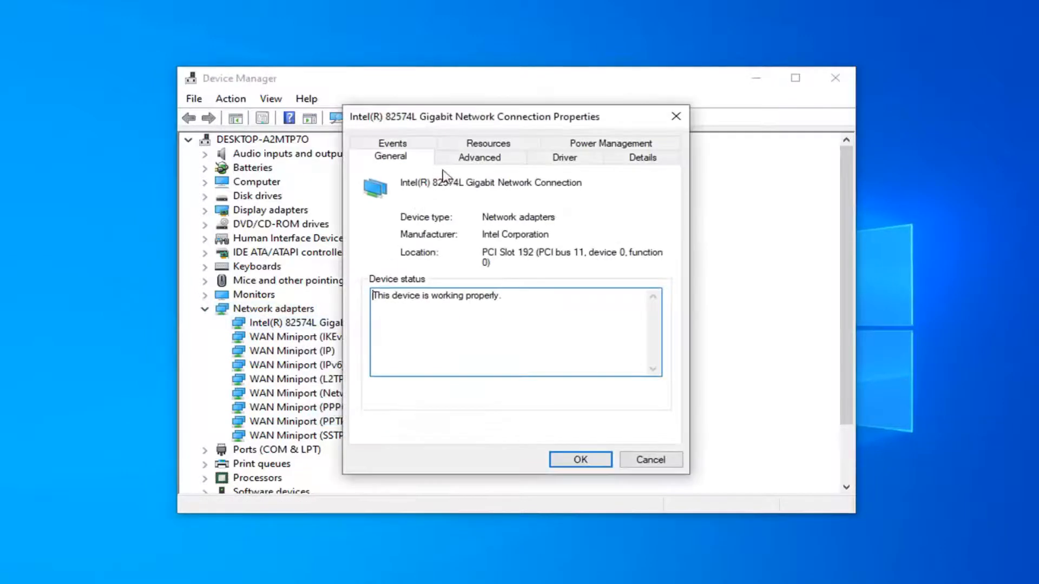
left_click(478, 157)
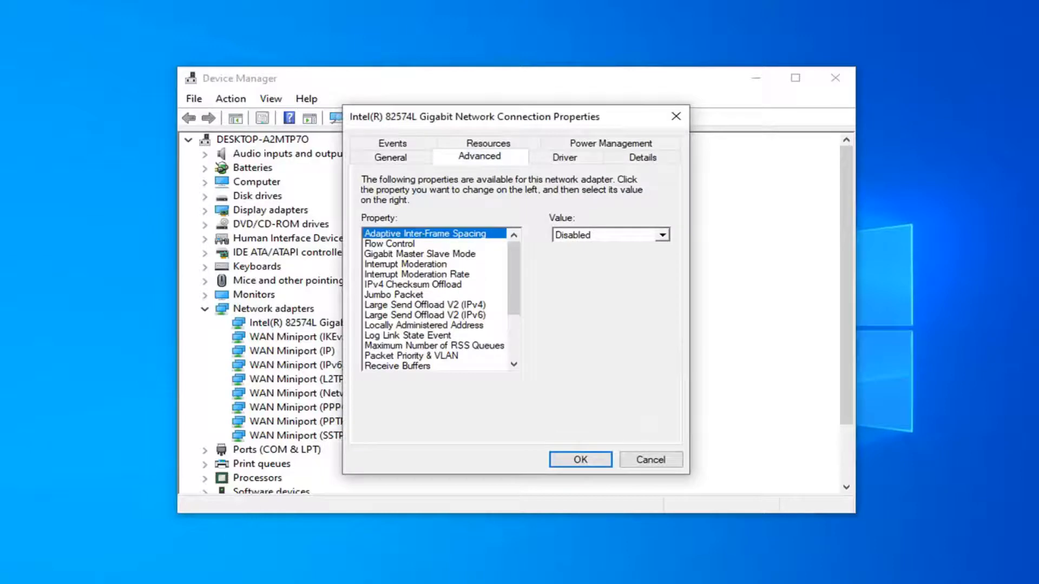
mouse_move(551, 263)
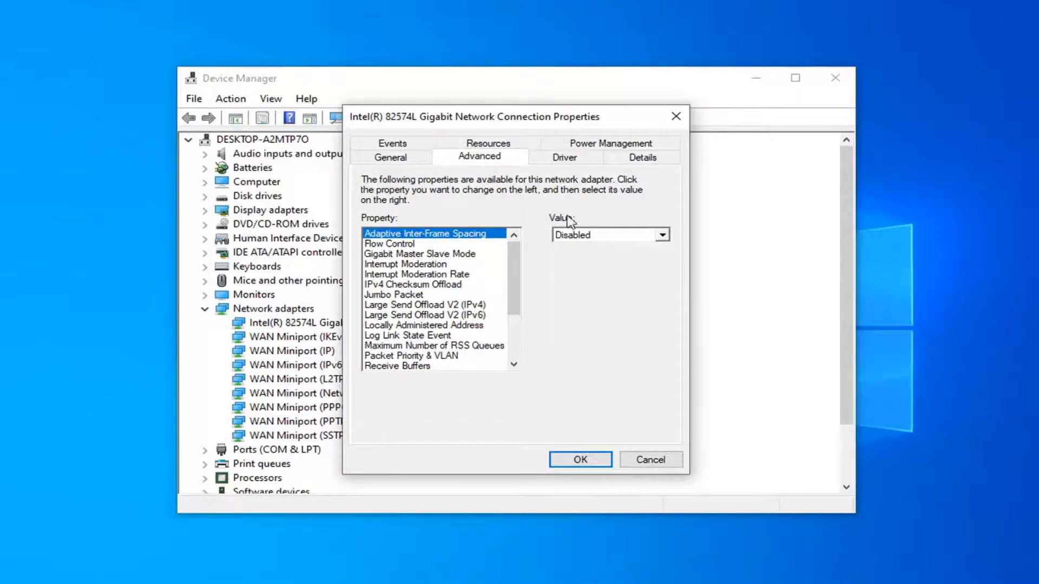
Keep Adaptive Inter-Frame Spacing at Disabled and apply the adapter settings
left_click(660, 235)
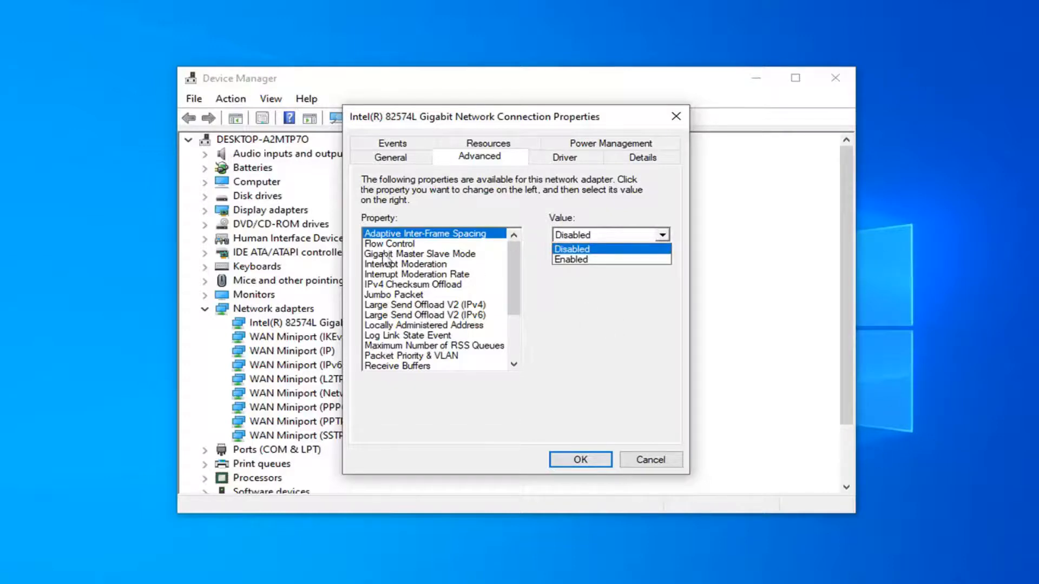
mouse_move(408, 268)
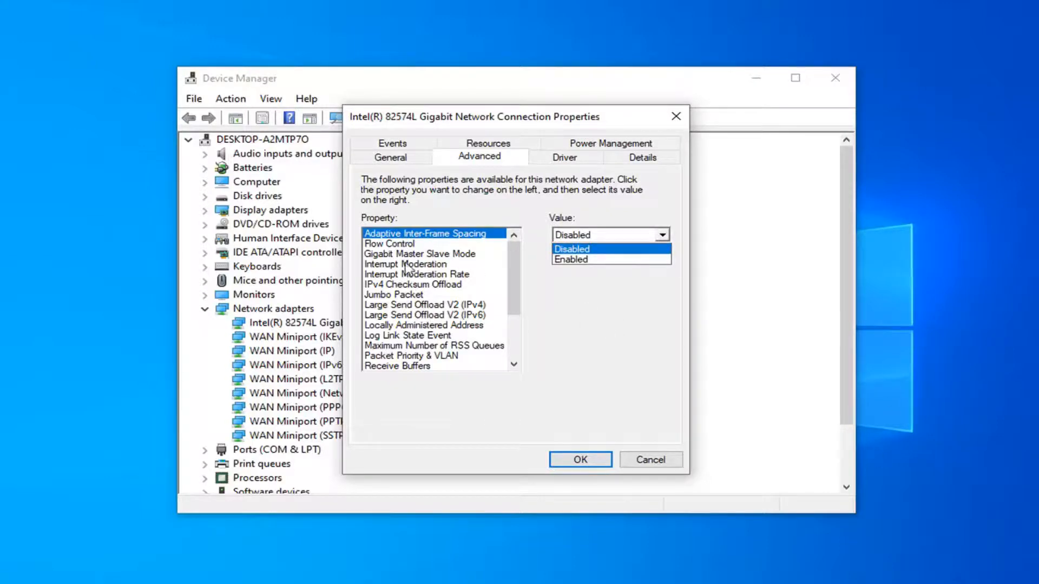
mouse_move(690, 156)
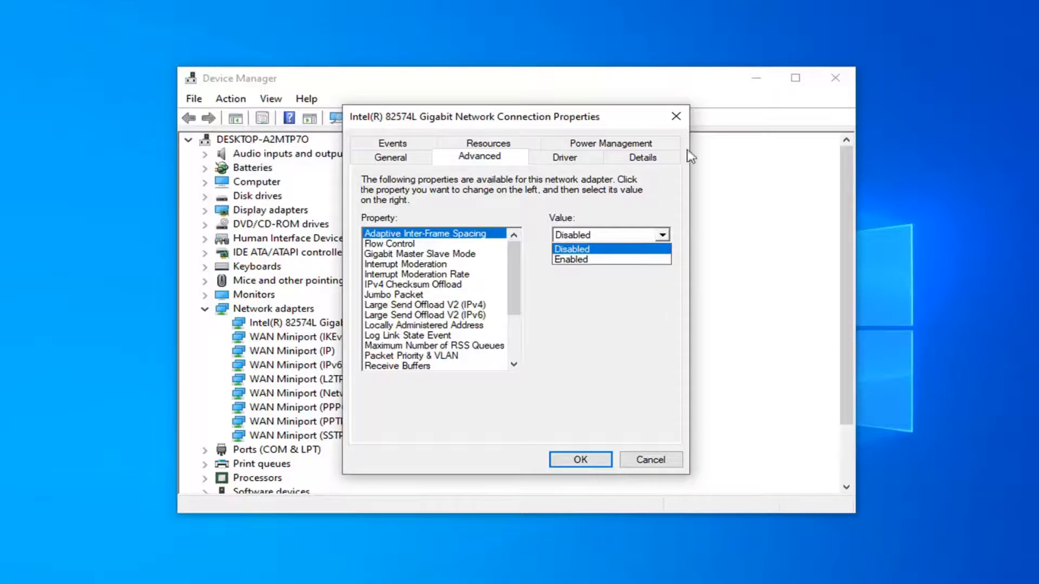
left_click(572, 249)
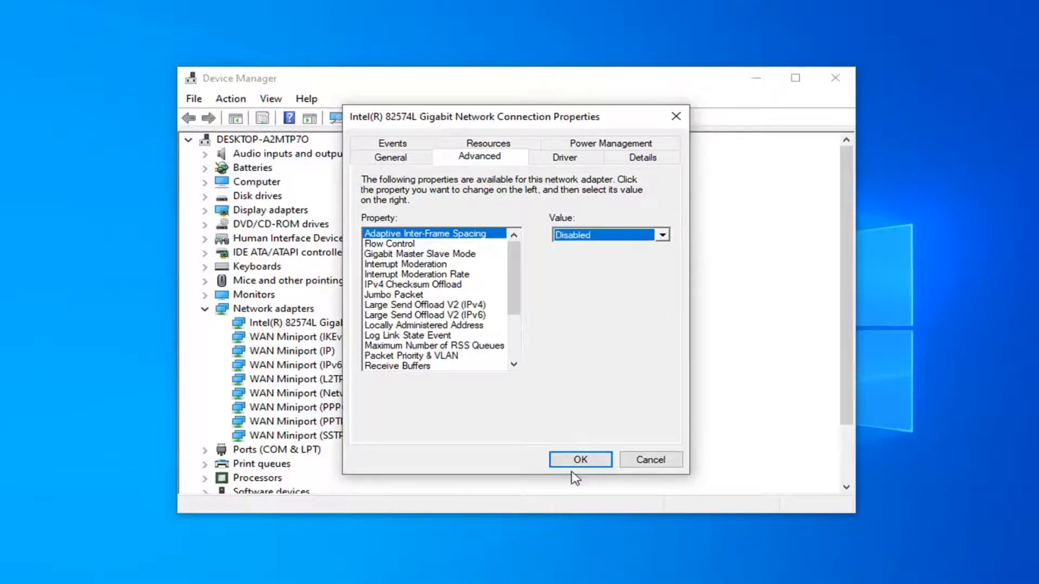
left_click(580, 459)
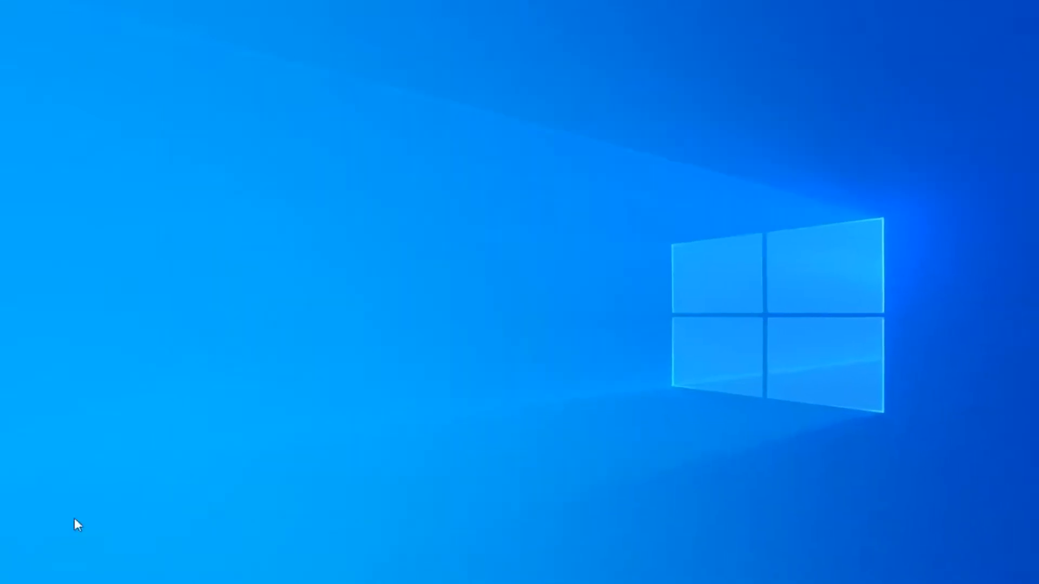
Run Command Prompt as administrator from a 'cmd' search, confirming the UAC prompt
left_click(12, 570)
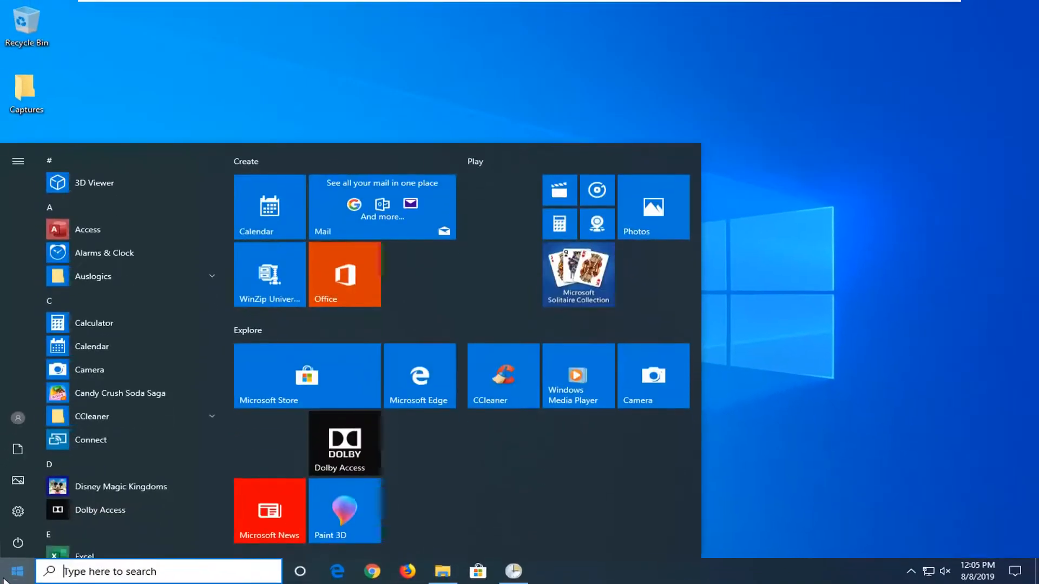
type("cmd")
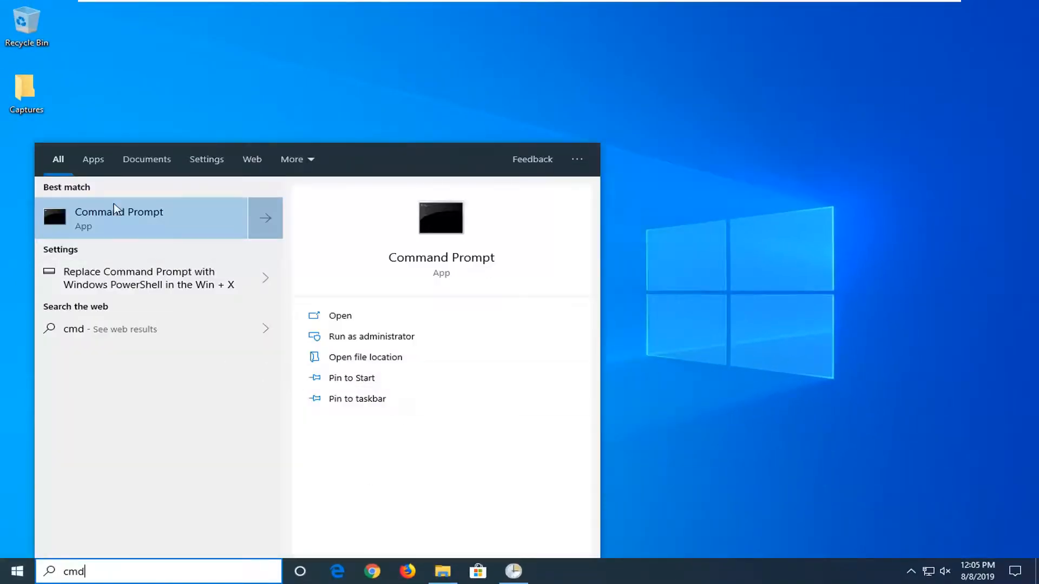
right_click(119, 218)
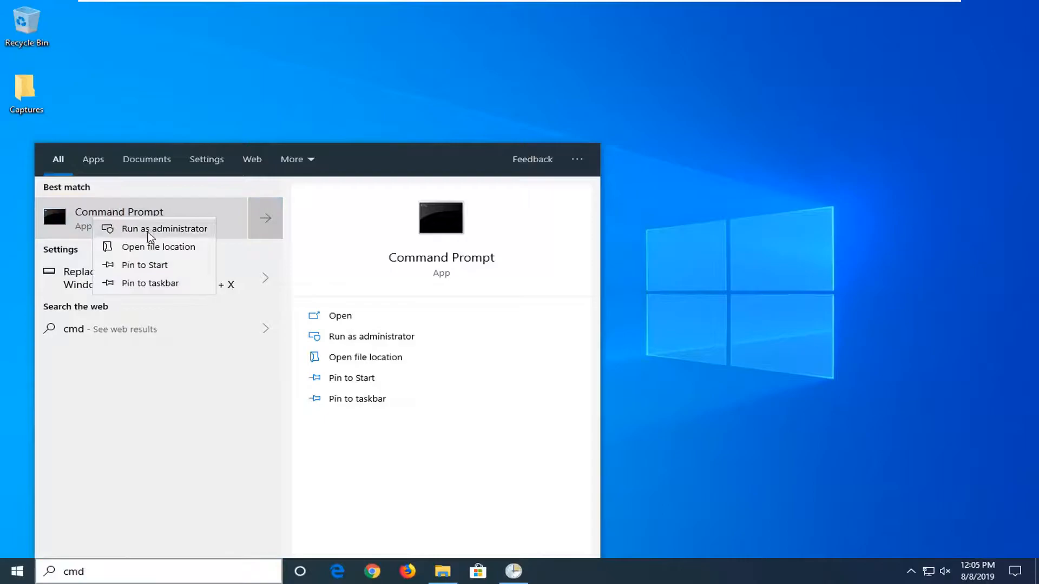
left_click(166, 229)
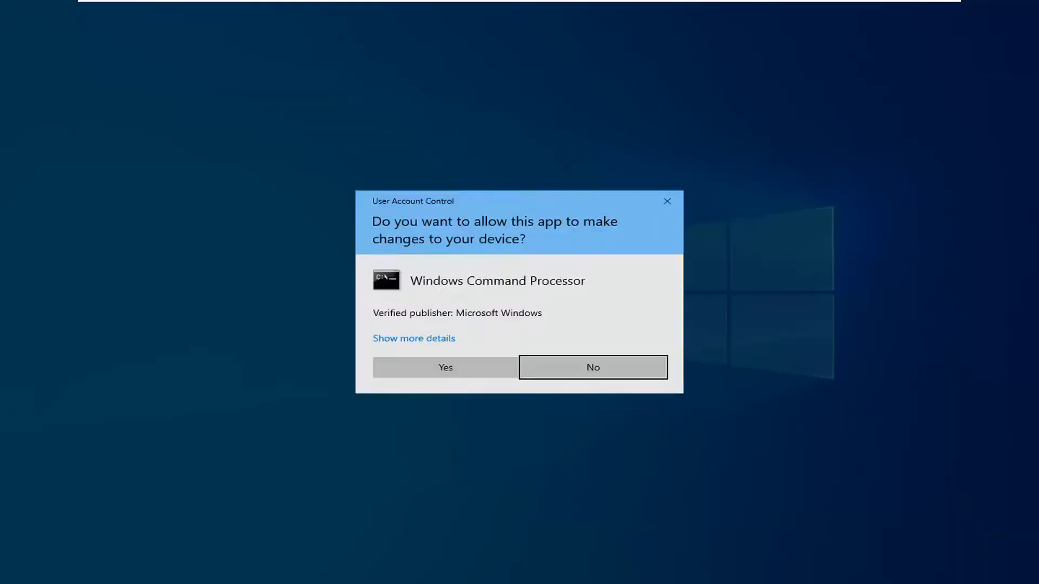
mouse_move(581, 325)
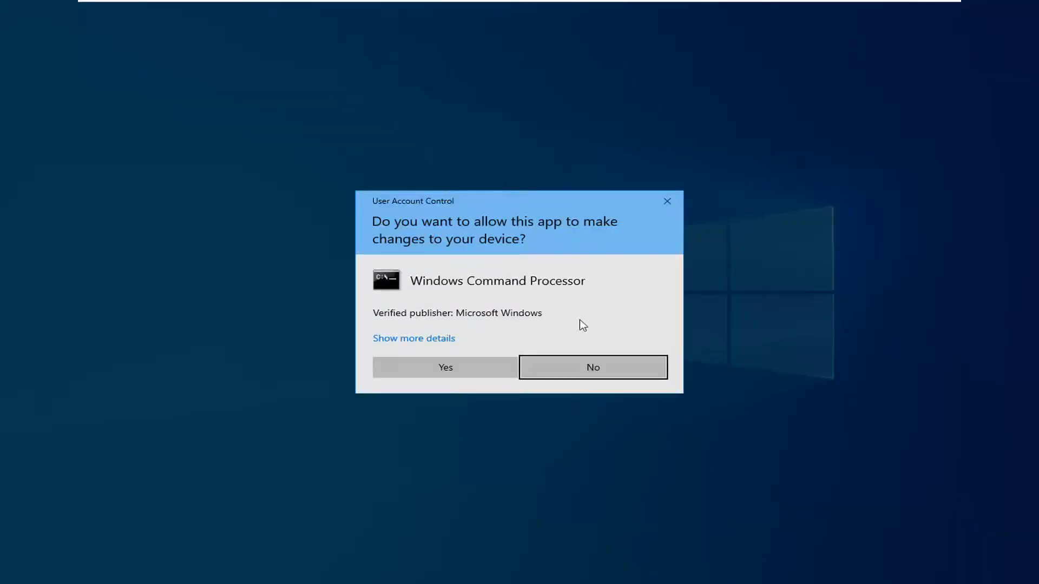
left_click(444, 367)
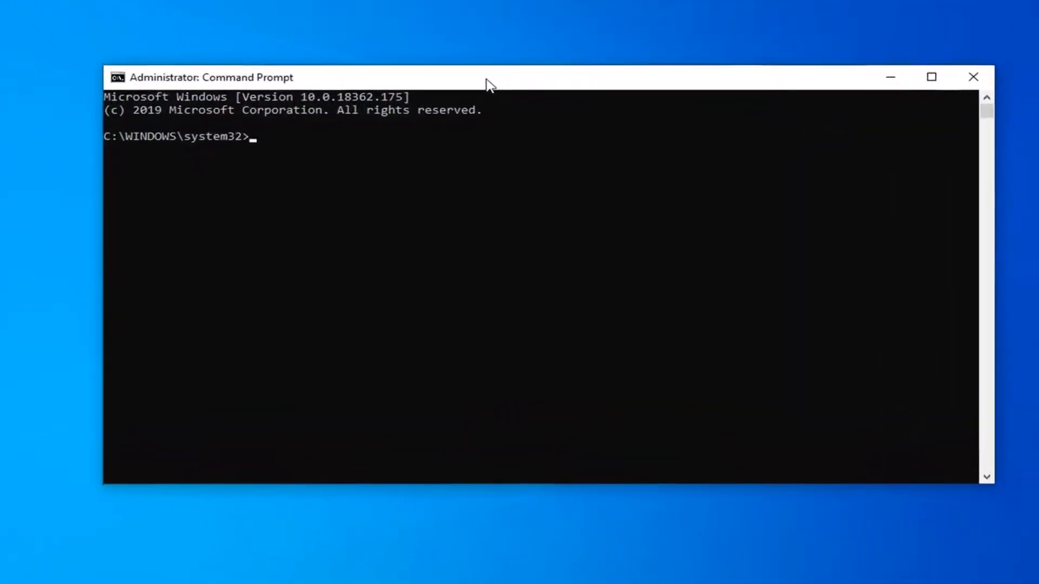
Flush the DNS resolver cache with ipconfig /flushdns
type("ipconfig")
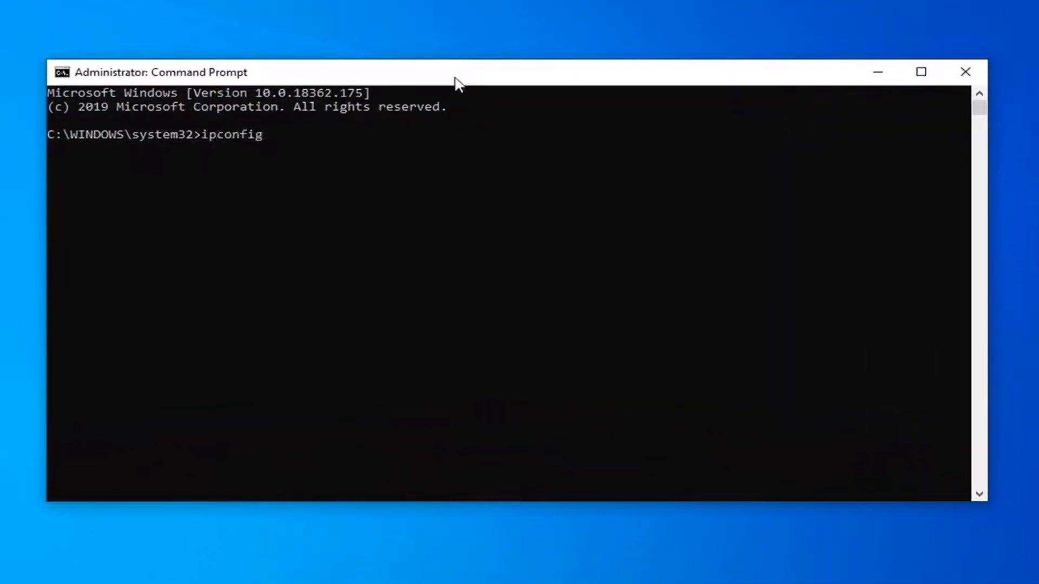
type("/flushd")
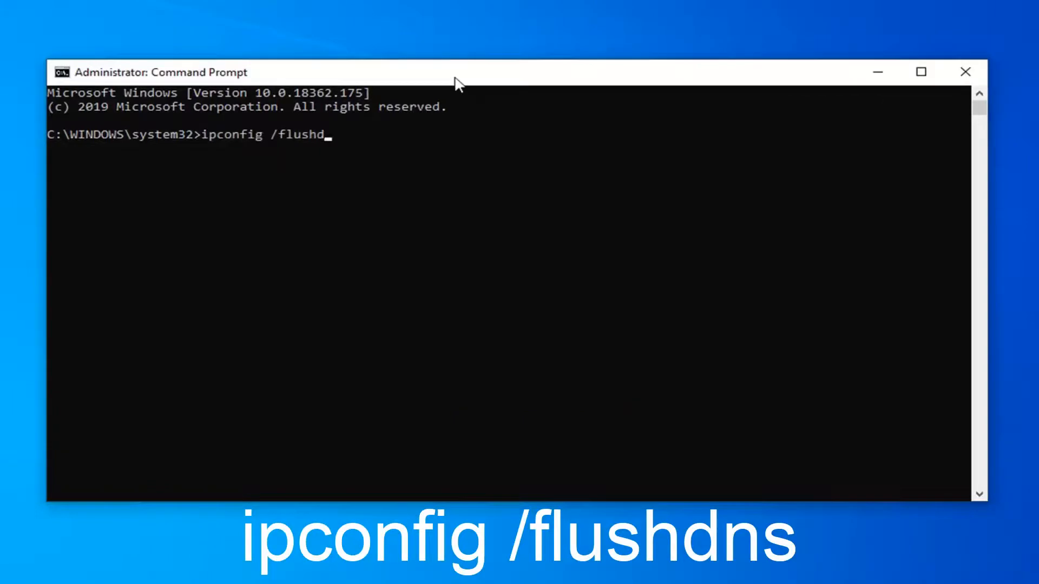
type("ns")
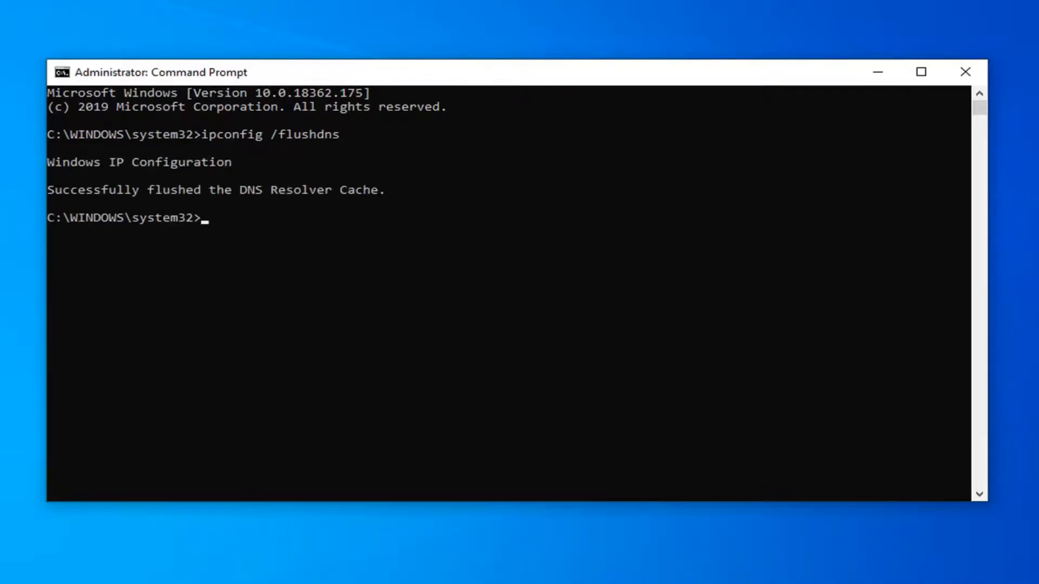
mouse_move(636, 320)
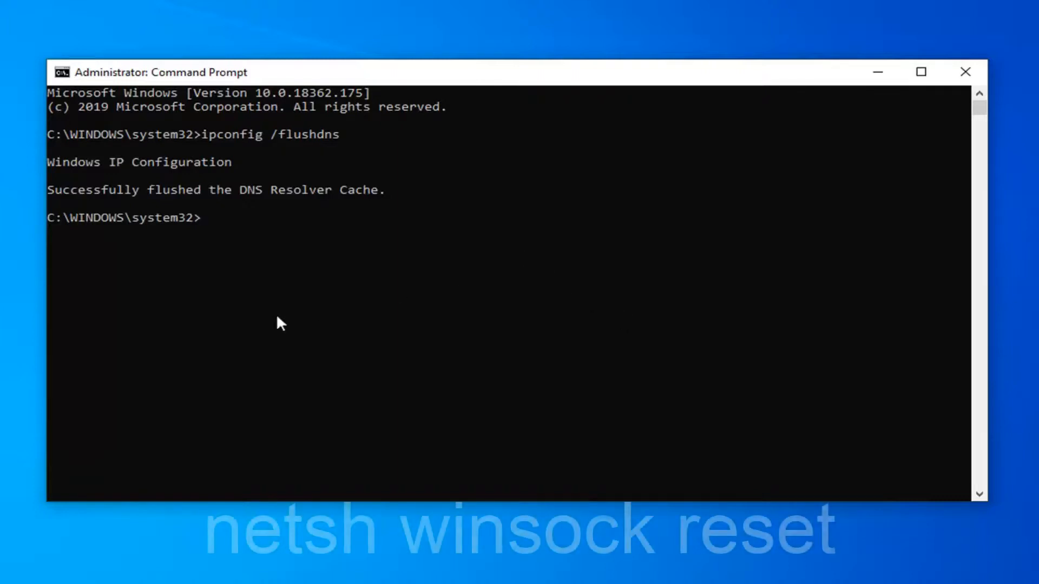
Reset the Winsock catalog with netsh winsock reset and close the command window
type("netsh winsock reset")
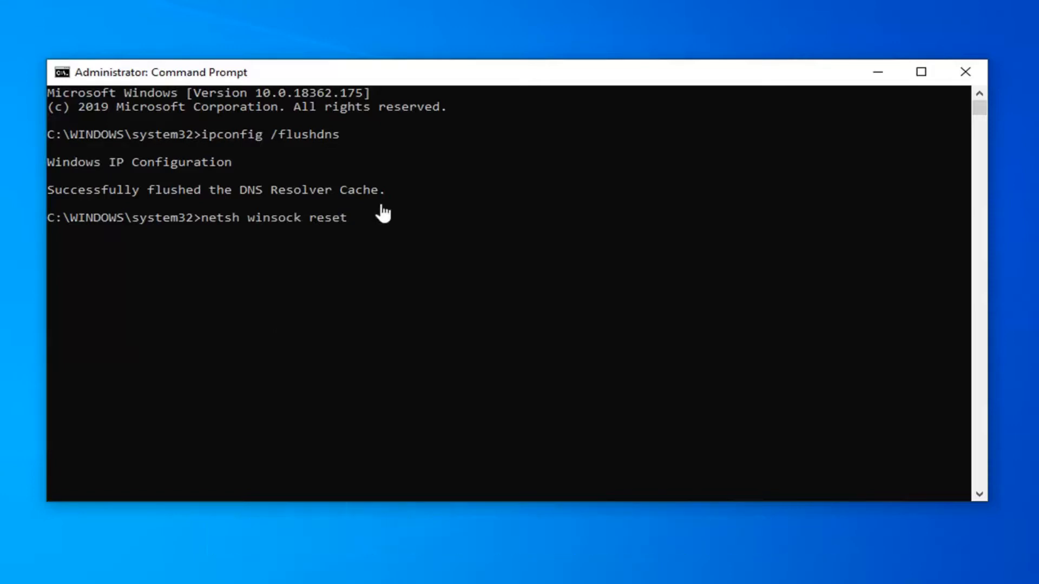
key("enter")
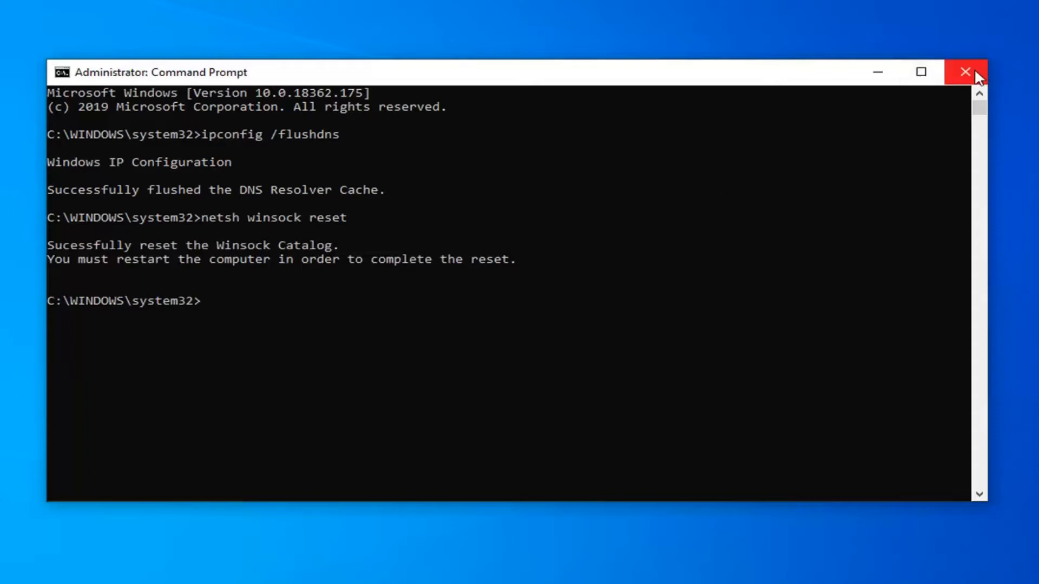
left_click(965, 72)
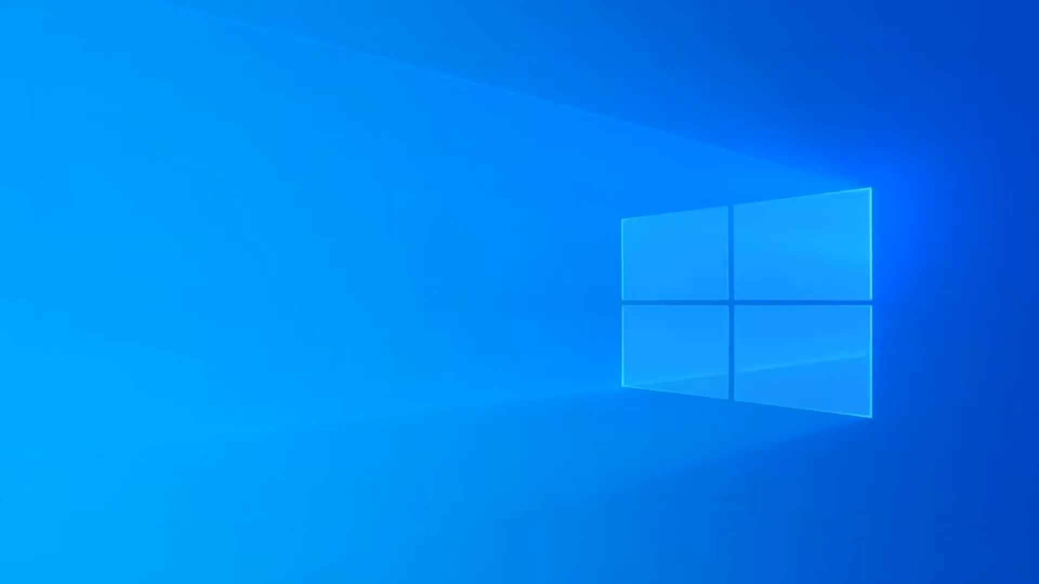